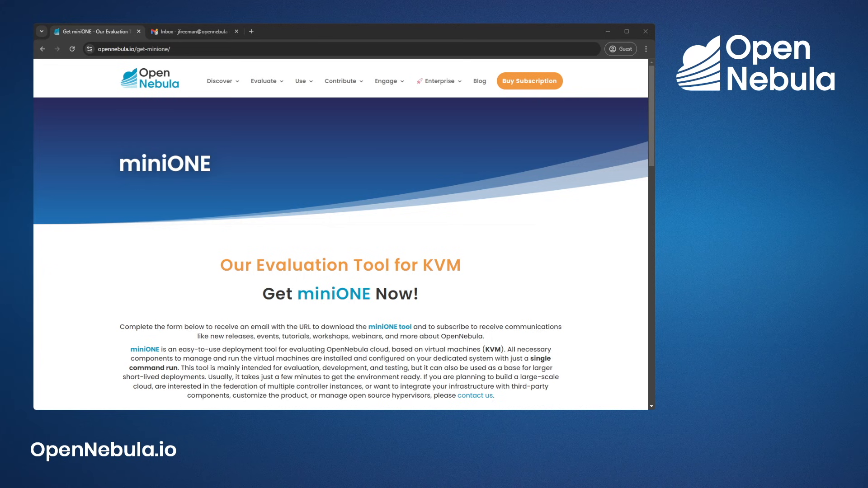
Scroll through the filled miniONE form and mark the stairs images in the reCAPTCHA
scroll("down", 3)
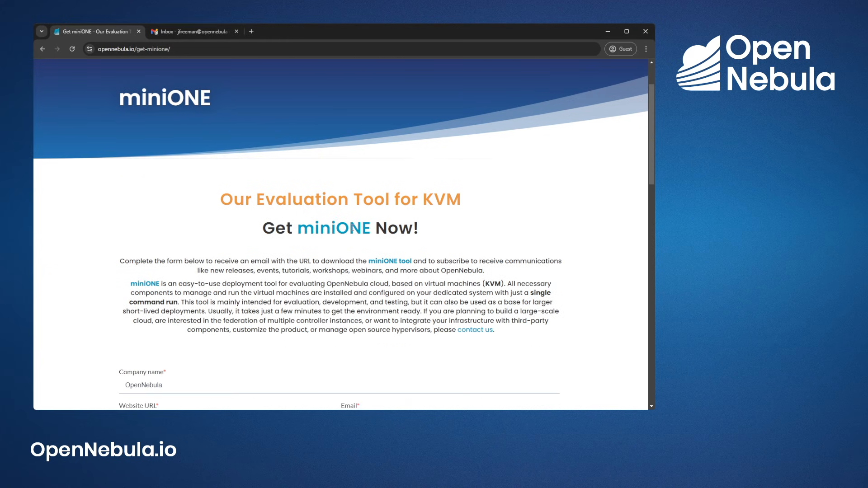
scroll("down", 3)
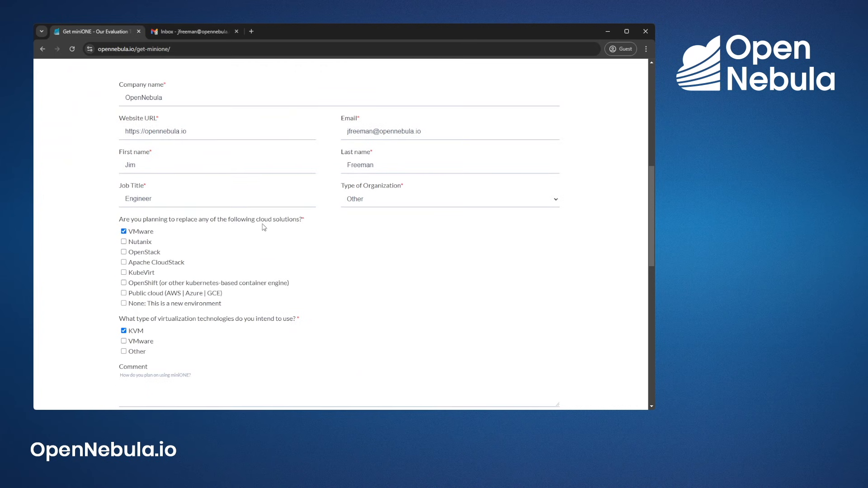
mouse_move(343, 191)
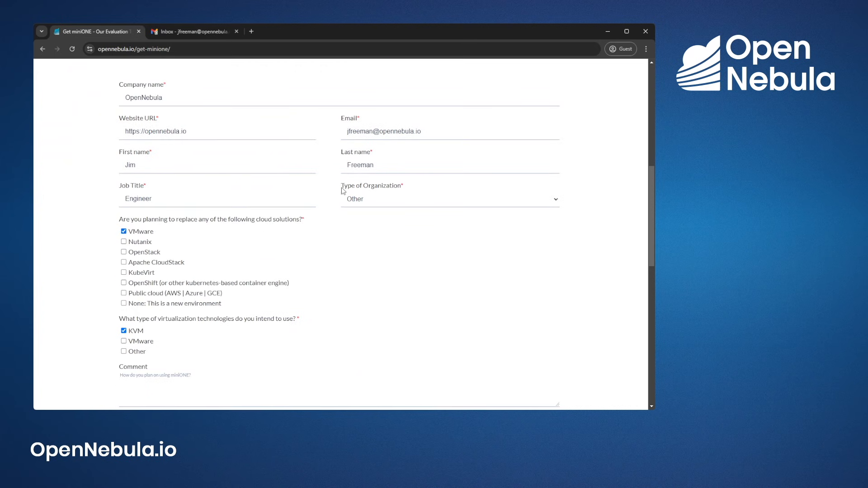
scroll("down", 3)
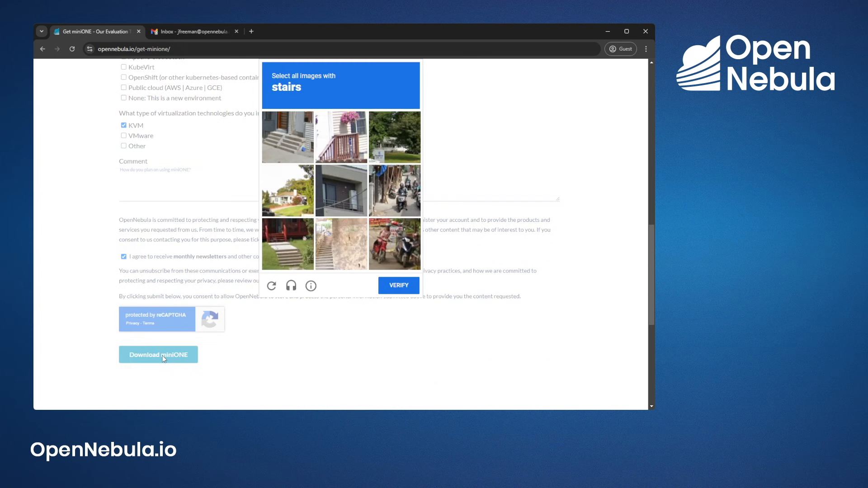
left_click(287, 136)
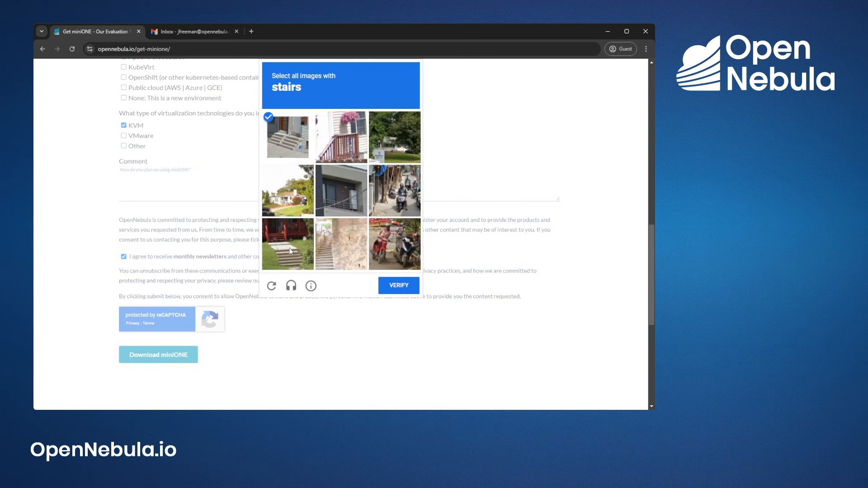
left_click(340, 136)
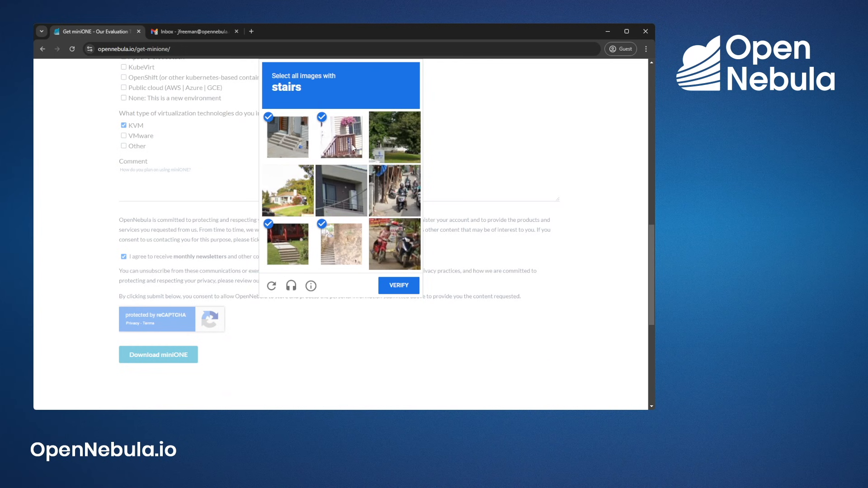
Verify the reCAPTCHA to submit the form, then go to the Gmail inbox
left_click(399, 286)
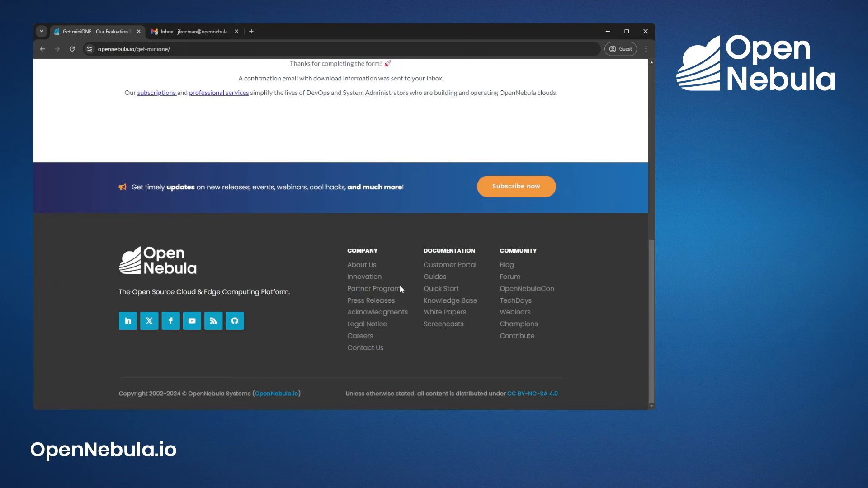
scroll("up", 3)
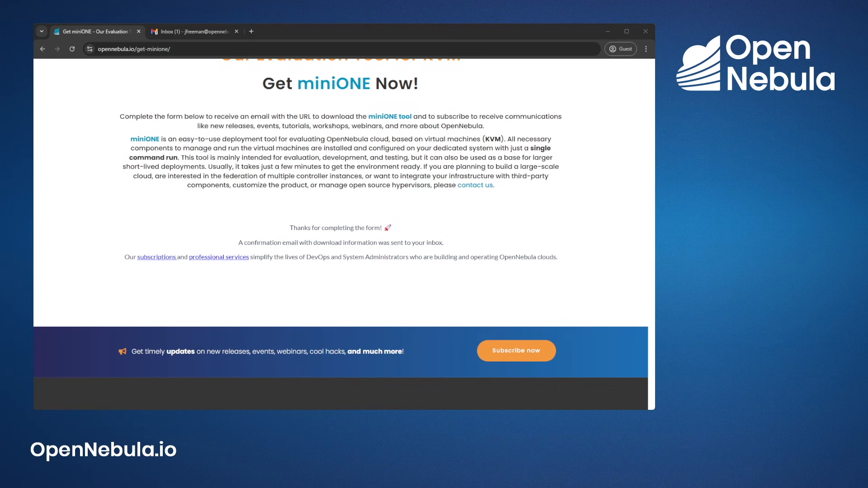
left_click(191, 32)
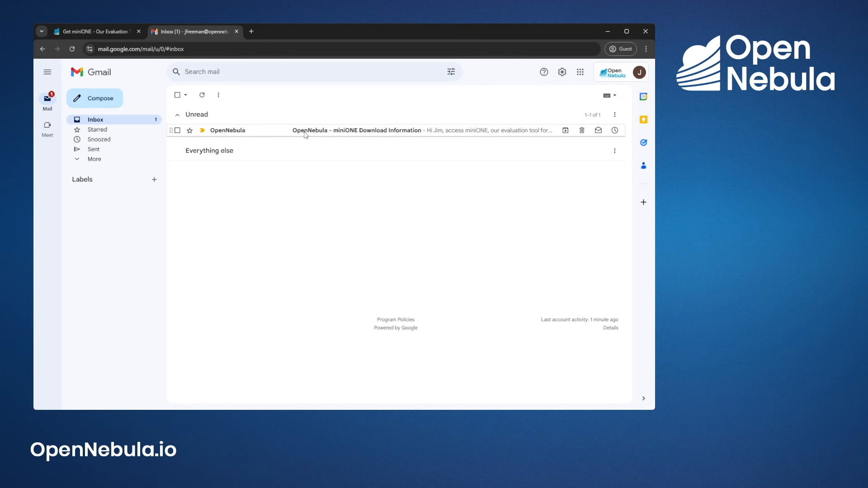
Open the OpenNebula miniONE Download Information email and scroll to its wget/curl commands
left_click(357, 130)
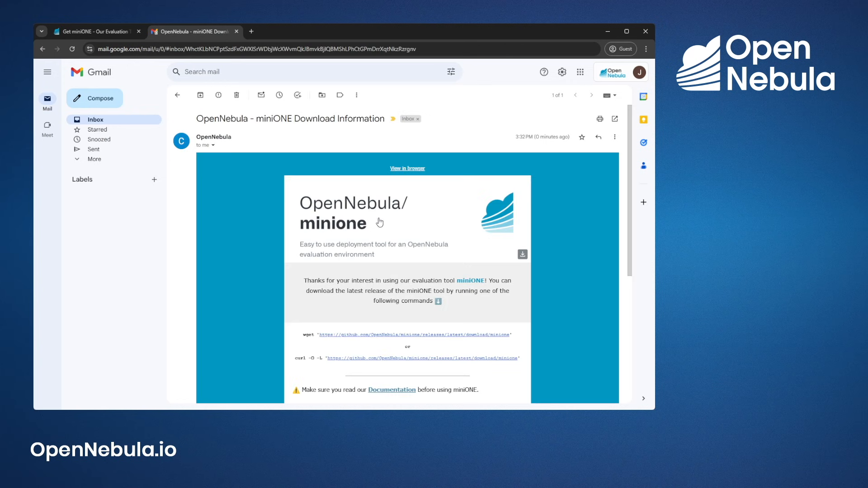
scroll("down", 3)
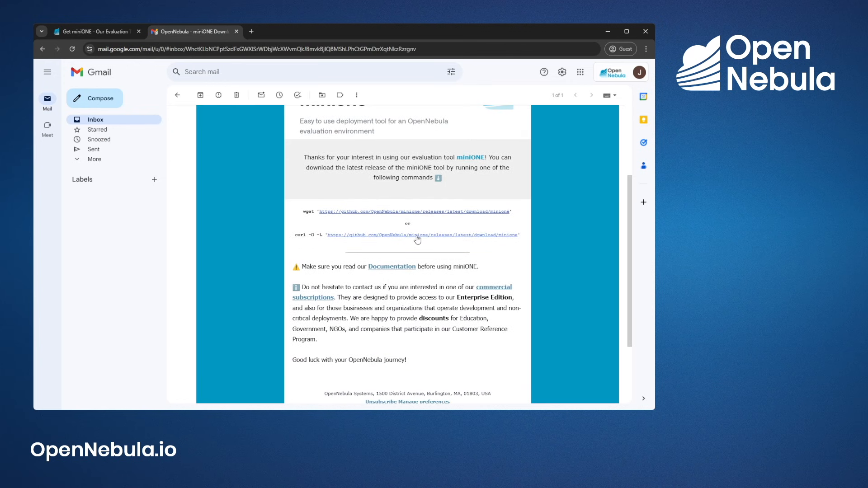
mouse_move(407, 269)
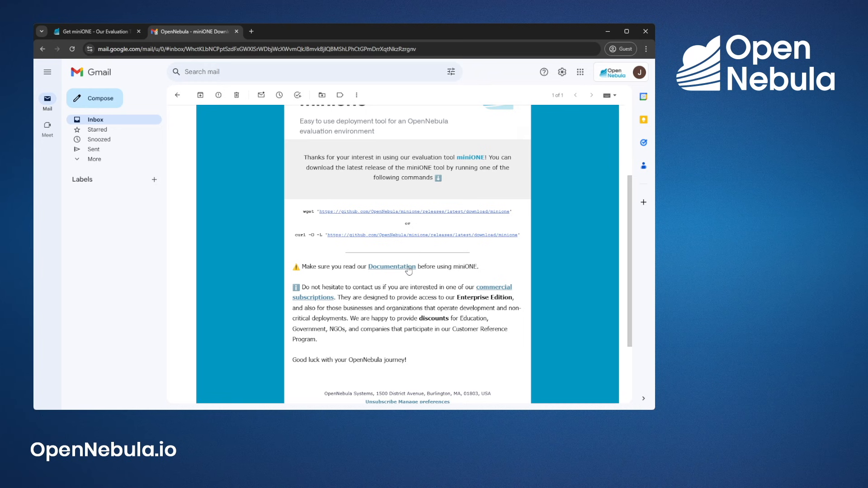
mouse_move(51, 276)
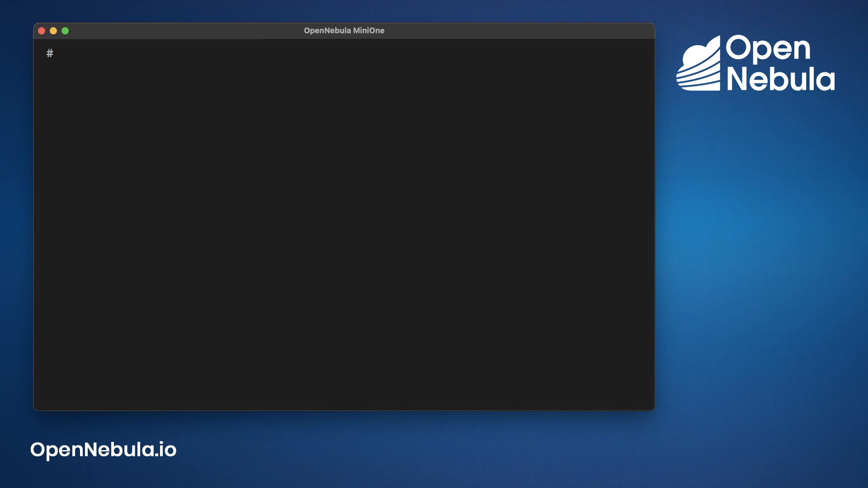
Download the latest minione script from GitHub with wget and launch it with 'sudo bash minione'
type("wget 'https://github.com/OpenNebula/minione/releases/latest/download/minione'")
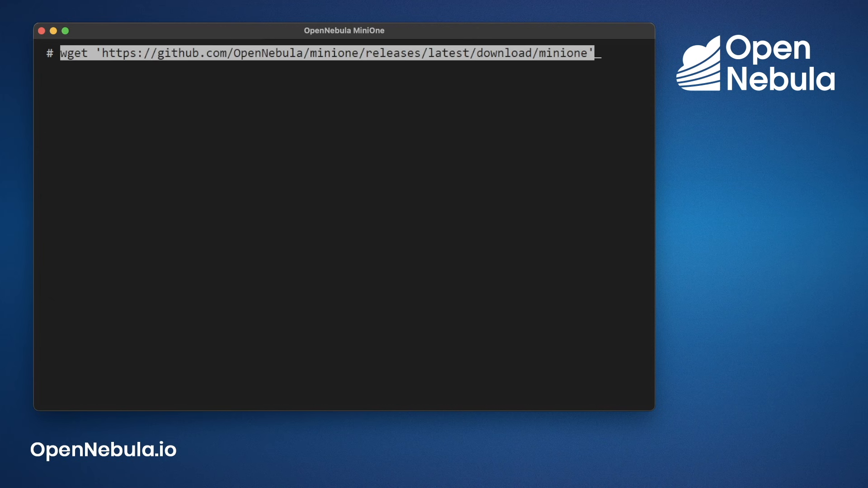
key("Return")
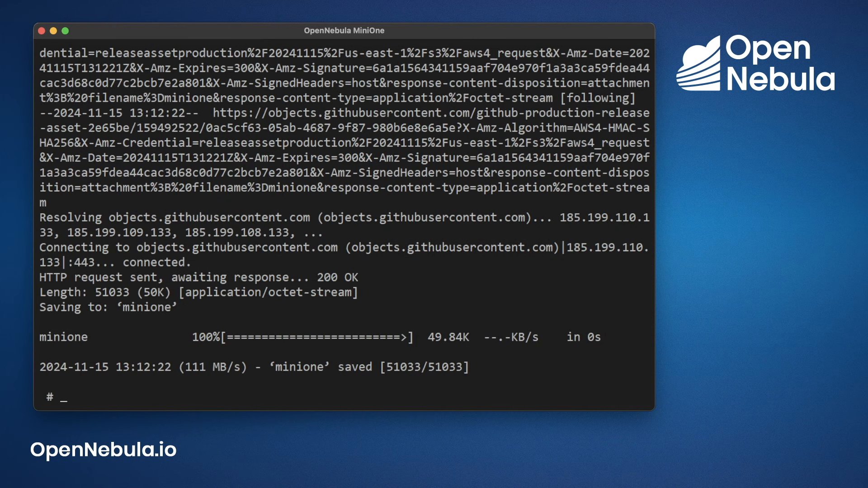
type("sudo bash")
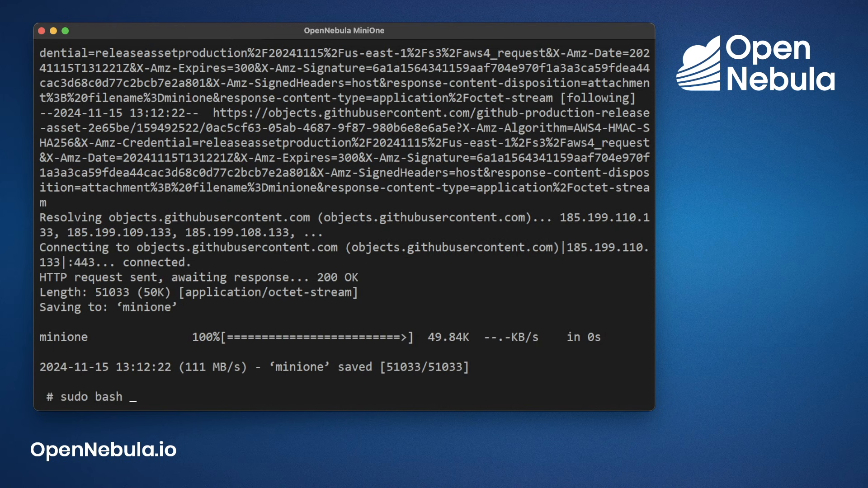
type("minione")
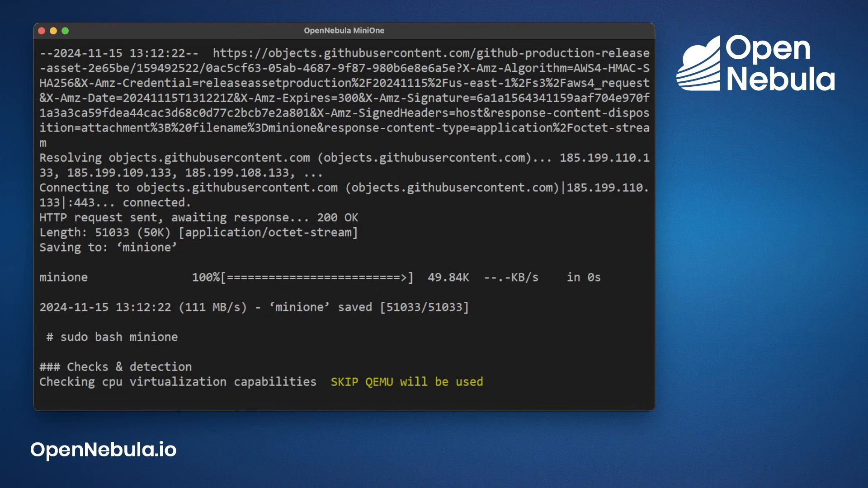
Review the miniONE checks and deployment plan, then answer 'yes' to agree
scroll("down", 3)
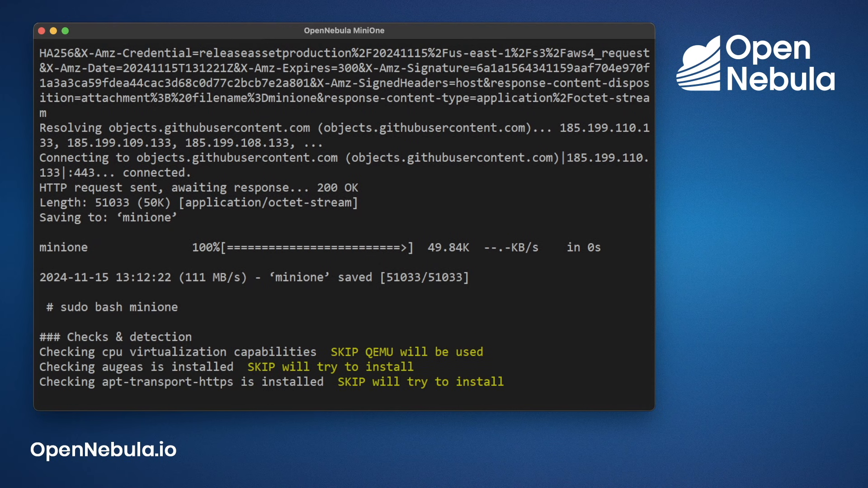
scroll("down", 3)
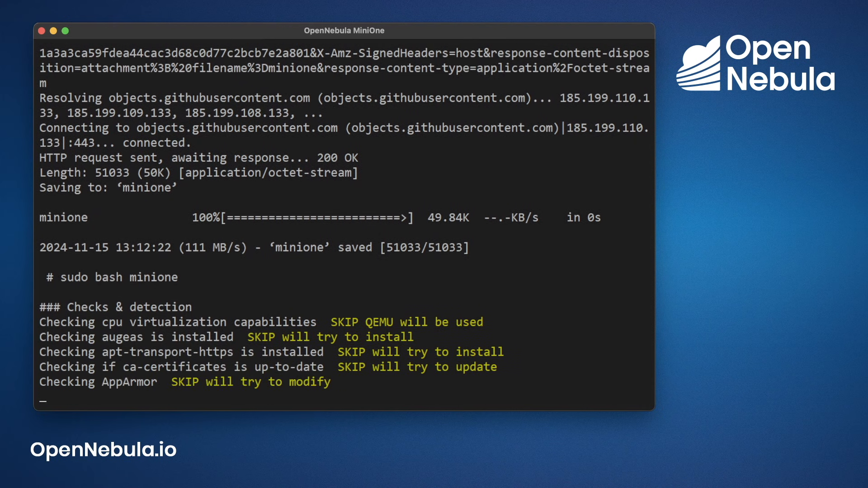
scroll("down", 3)
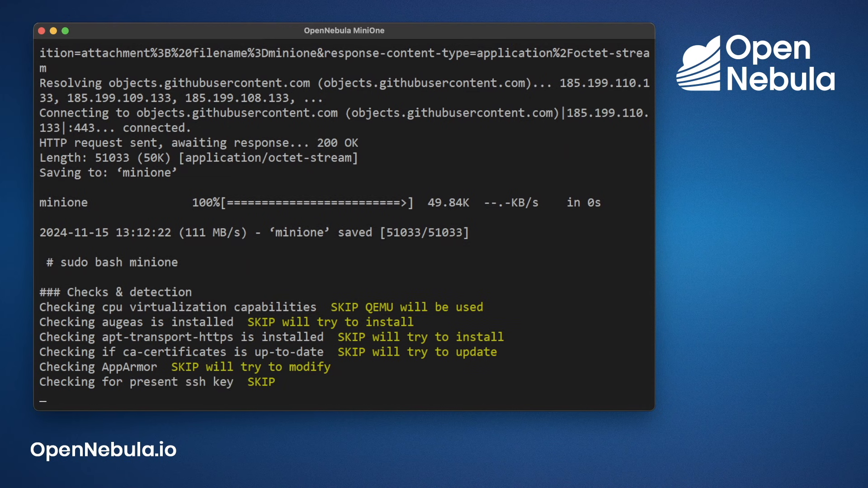
scroll("down", 3)
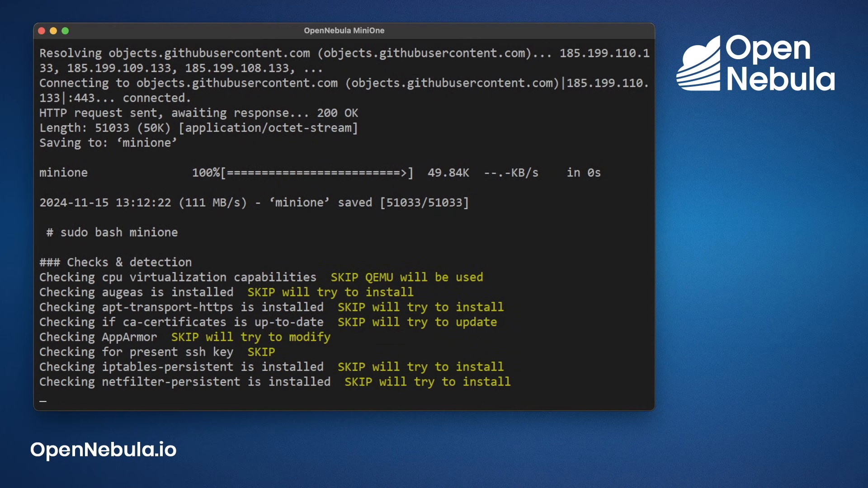
scroll("down", 3)
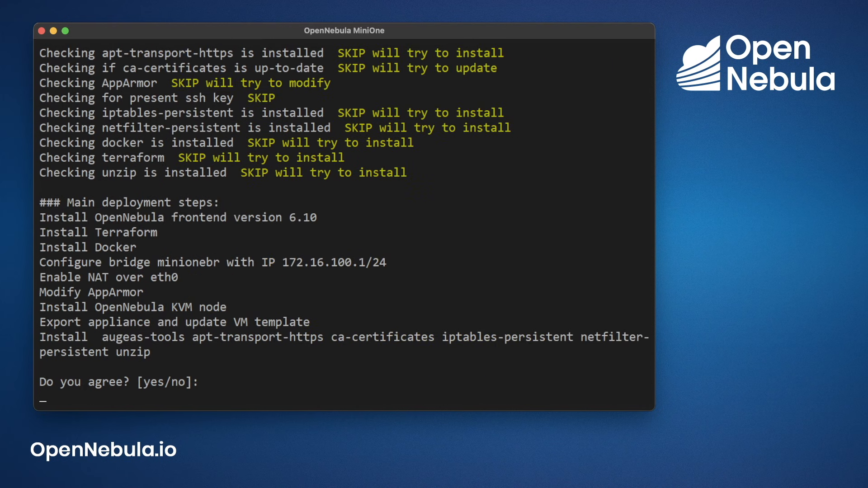
type("y")
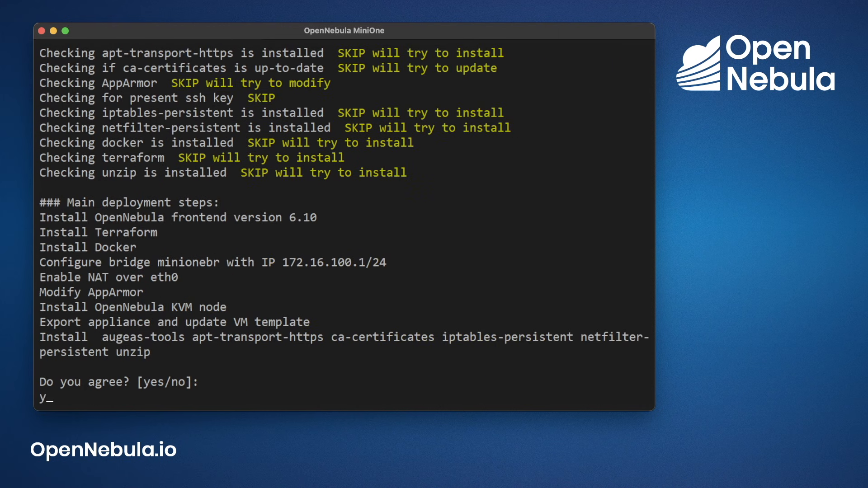
type("es")
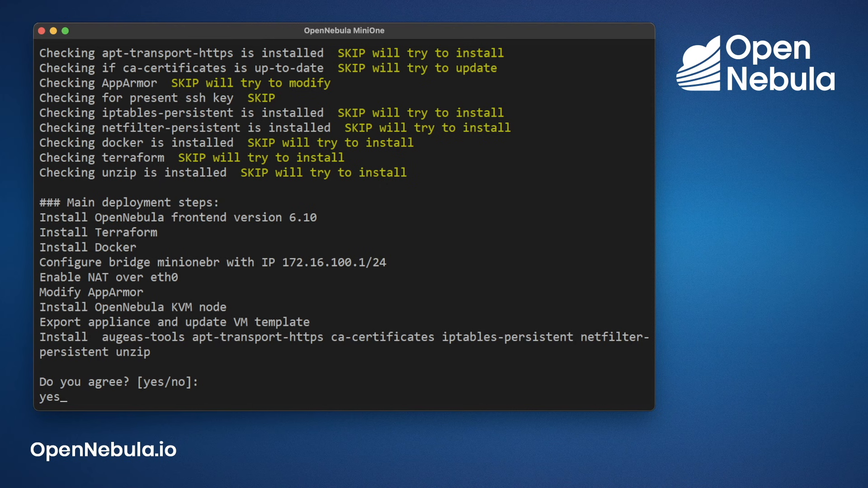
key("Return")
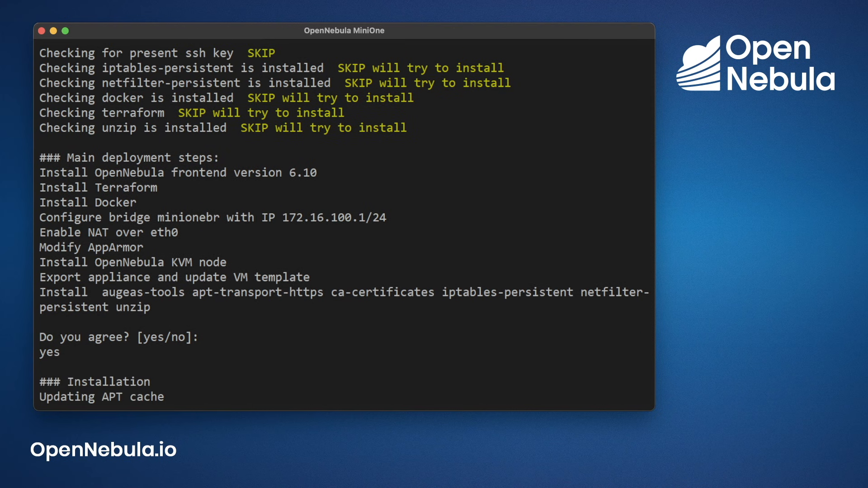
Follow the output as bridge, NAT, DNSMasq, OpenNebula packages, Terraform and Docker install
scroll("down", 3)
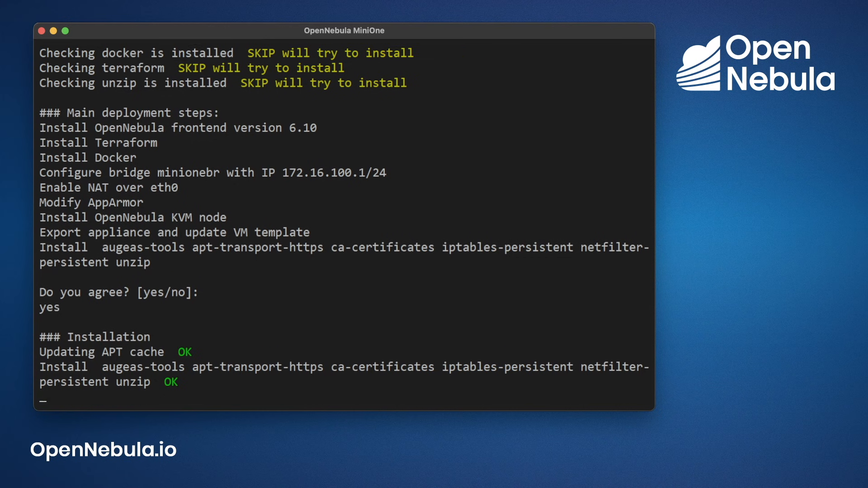
scroll("down", 3)
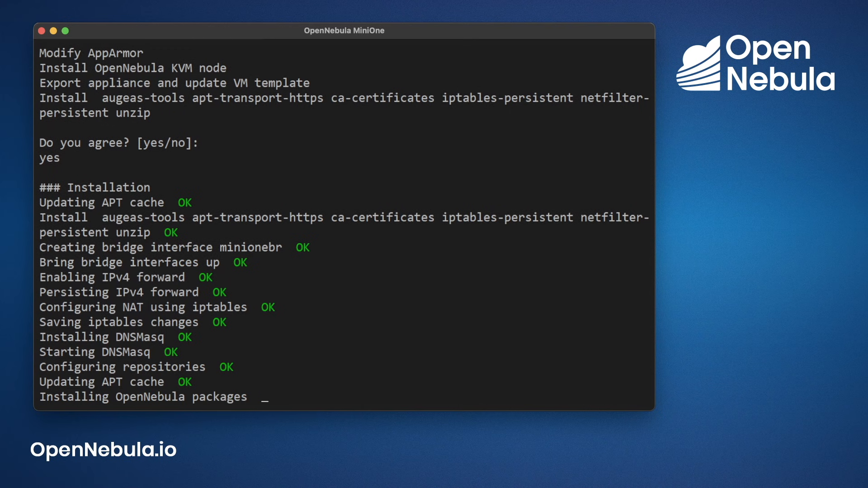
scroll("down", 3)
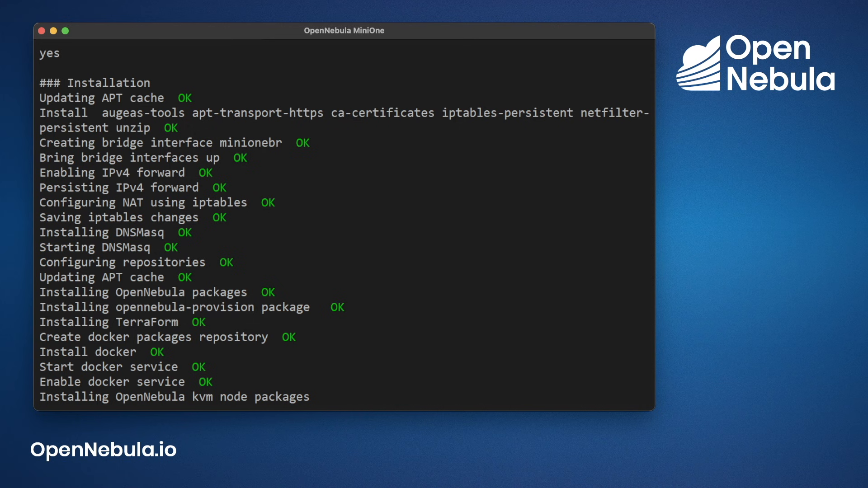
scroll("down", 3)
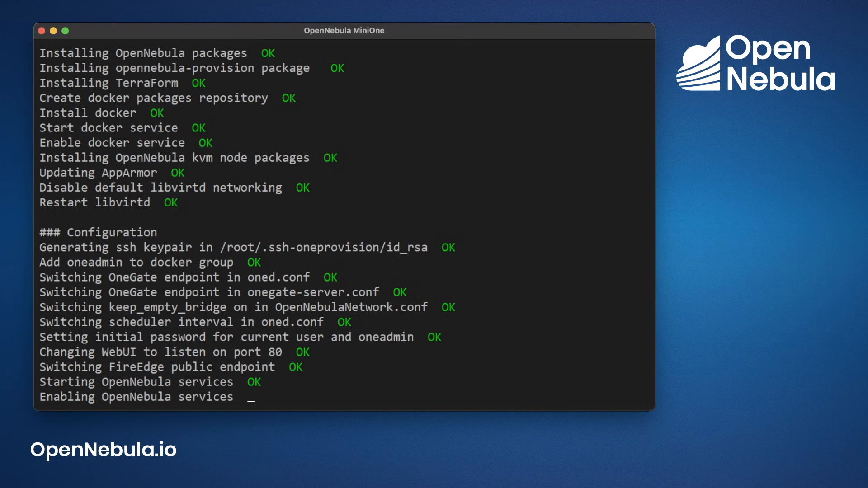
Follow the output as OpenNebula services start and Alpine Linux 3.20 is exported
scroll("down", 3)
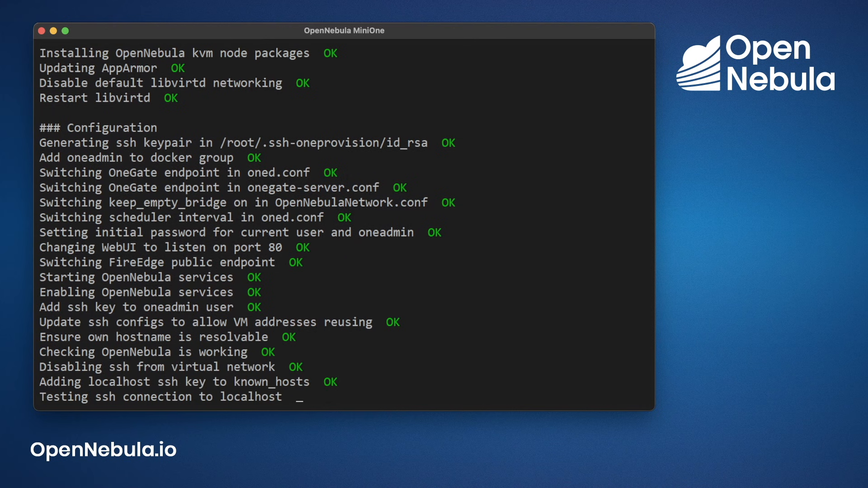
scroll("down", 3)
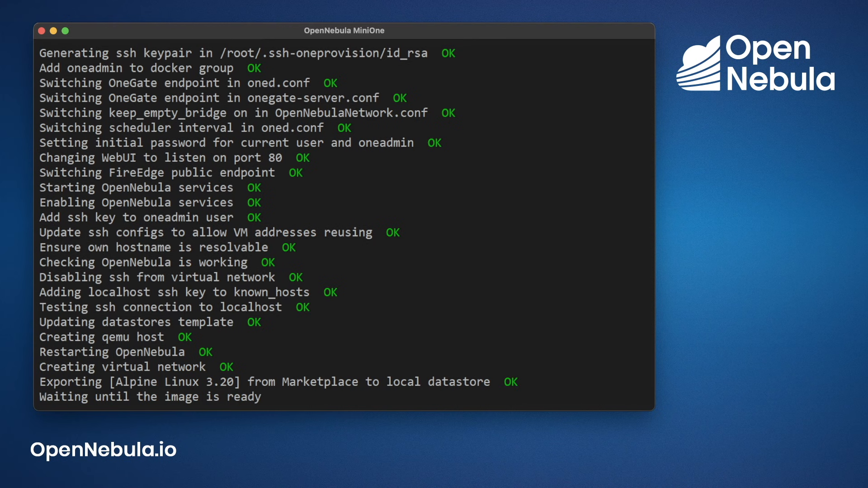
scroll("down", 3)
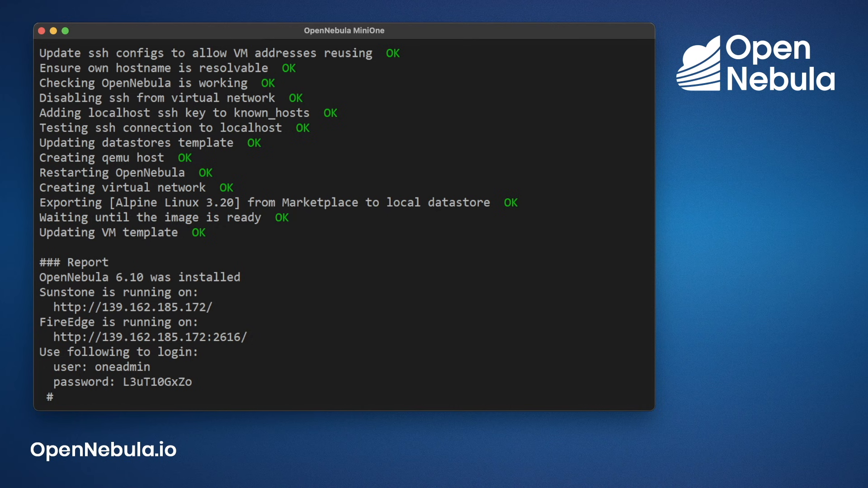
Select the generated login password in the installer's Report section
double_click(157, 382)
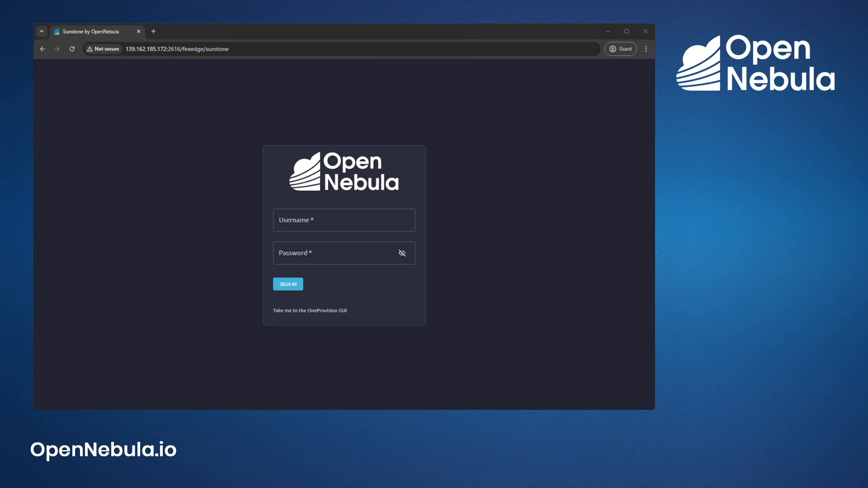
Sign in to Sunstone as oneadmin with the generated password
type("o")
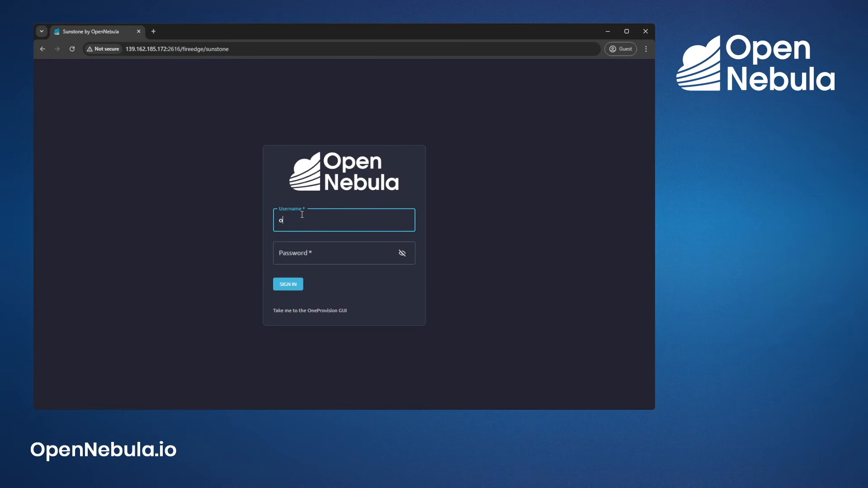
type("neadmin")
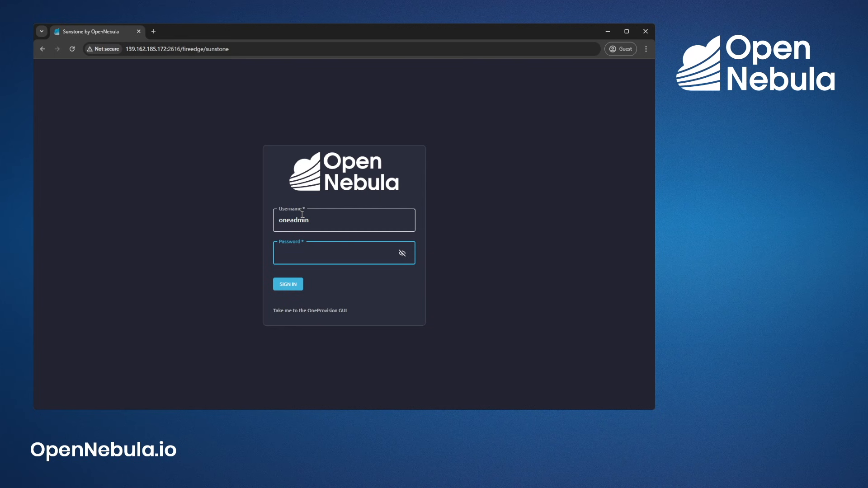
left_click(288, 284)
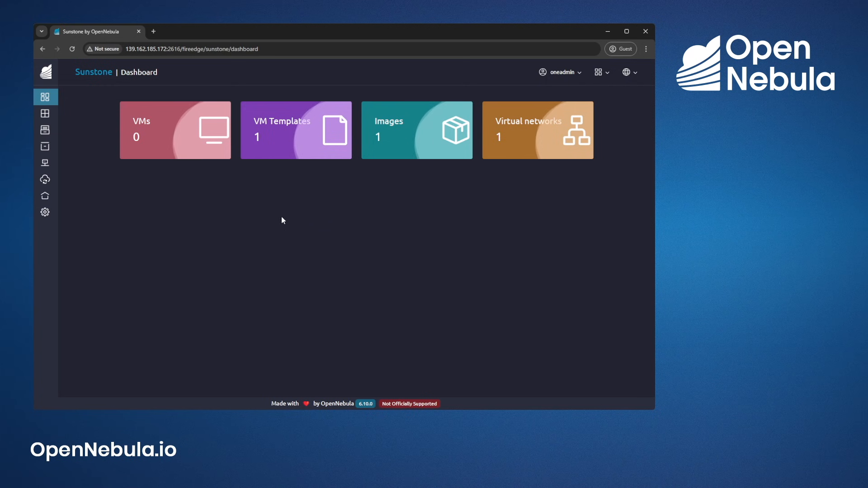
mouse_move(201, 228)
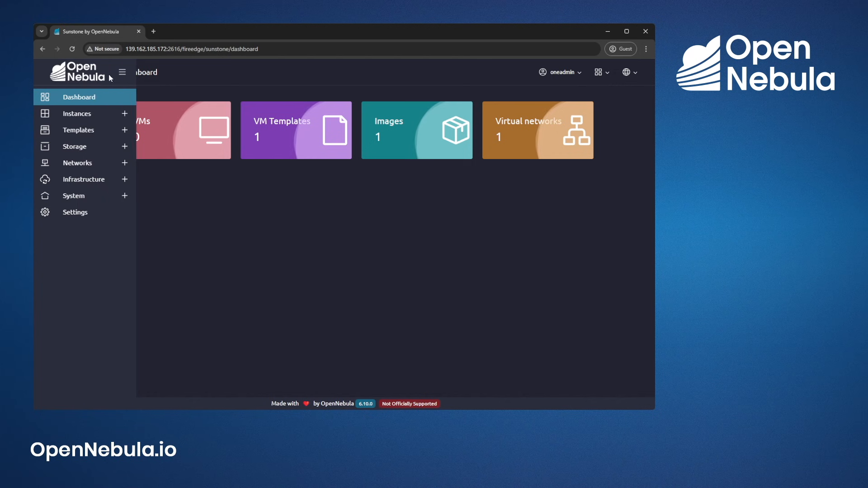
Open Templates > VM Templates from the sidebar to list the Alpine Linux 3.20 template
left_click(123, 72)
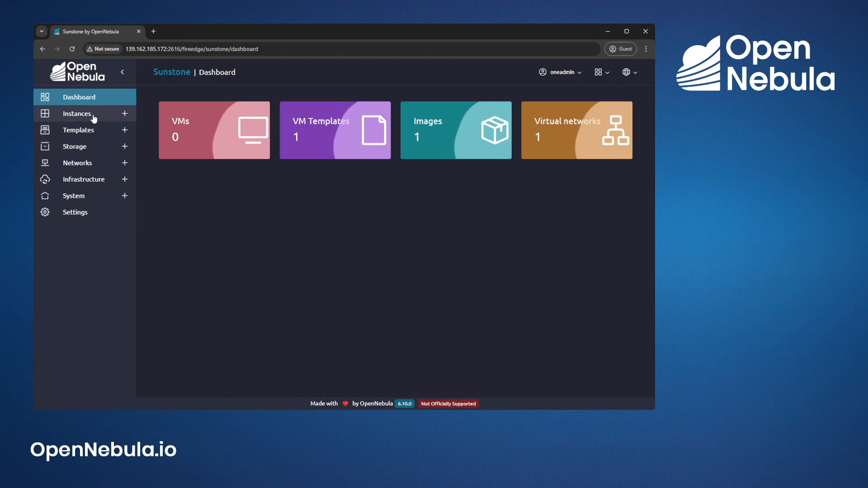
left_click(78, 130)
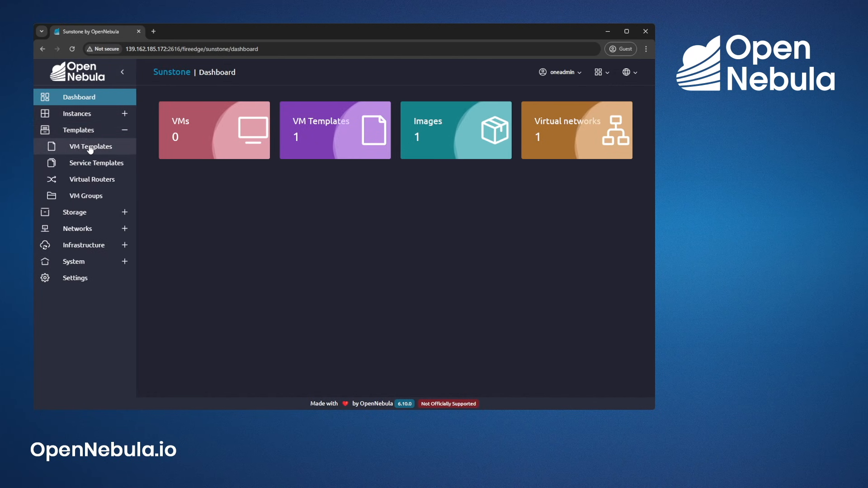
left_click(91, 146)
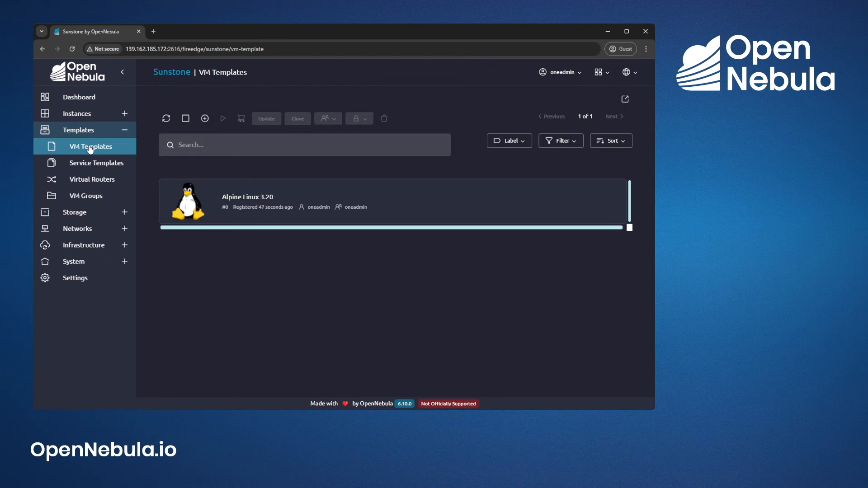
mouse_move(209, 207)
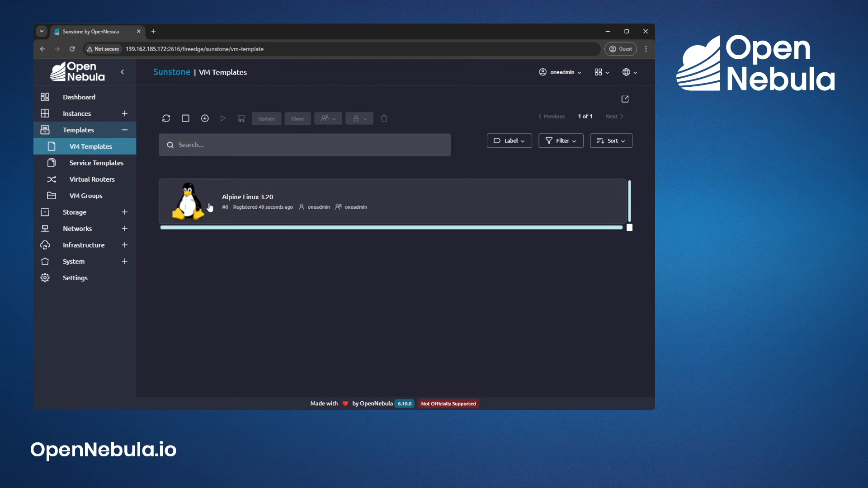